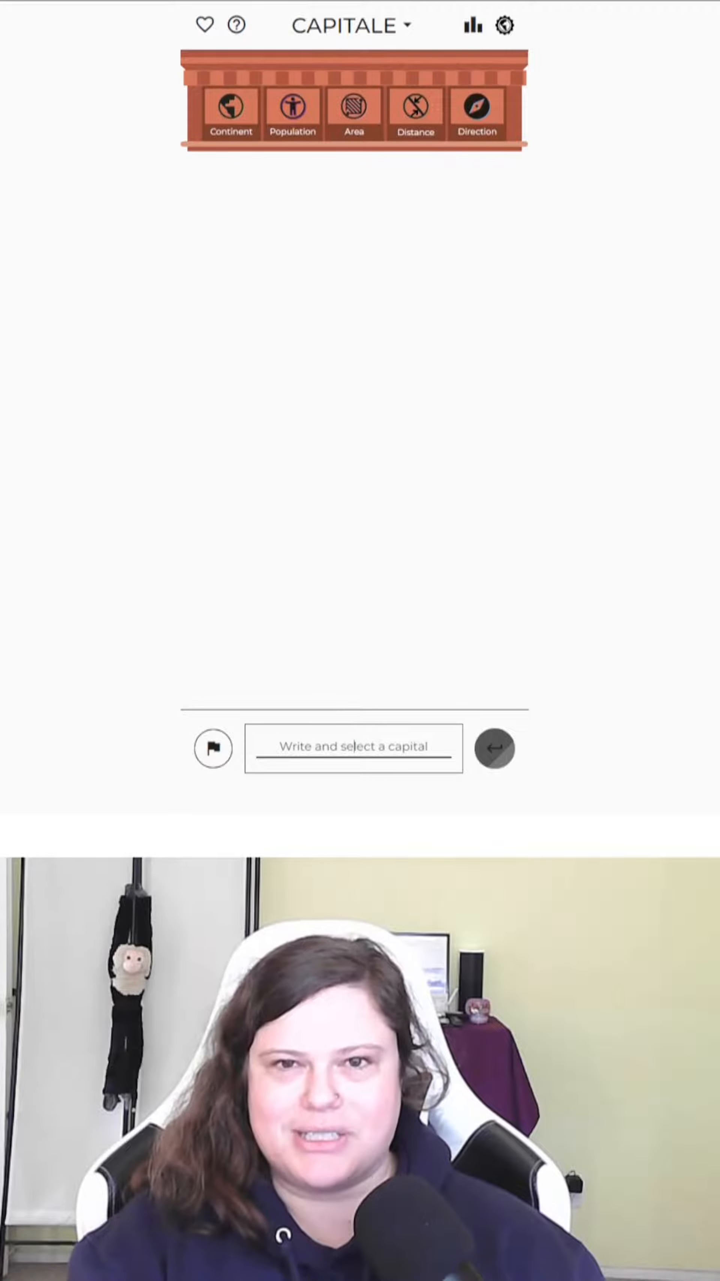
Step: Submit Caracas (Venezuela) as the first guess, revealing continent, population, area, distance and direction clues
{"action": "type", "text": "cara"}
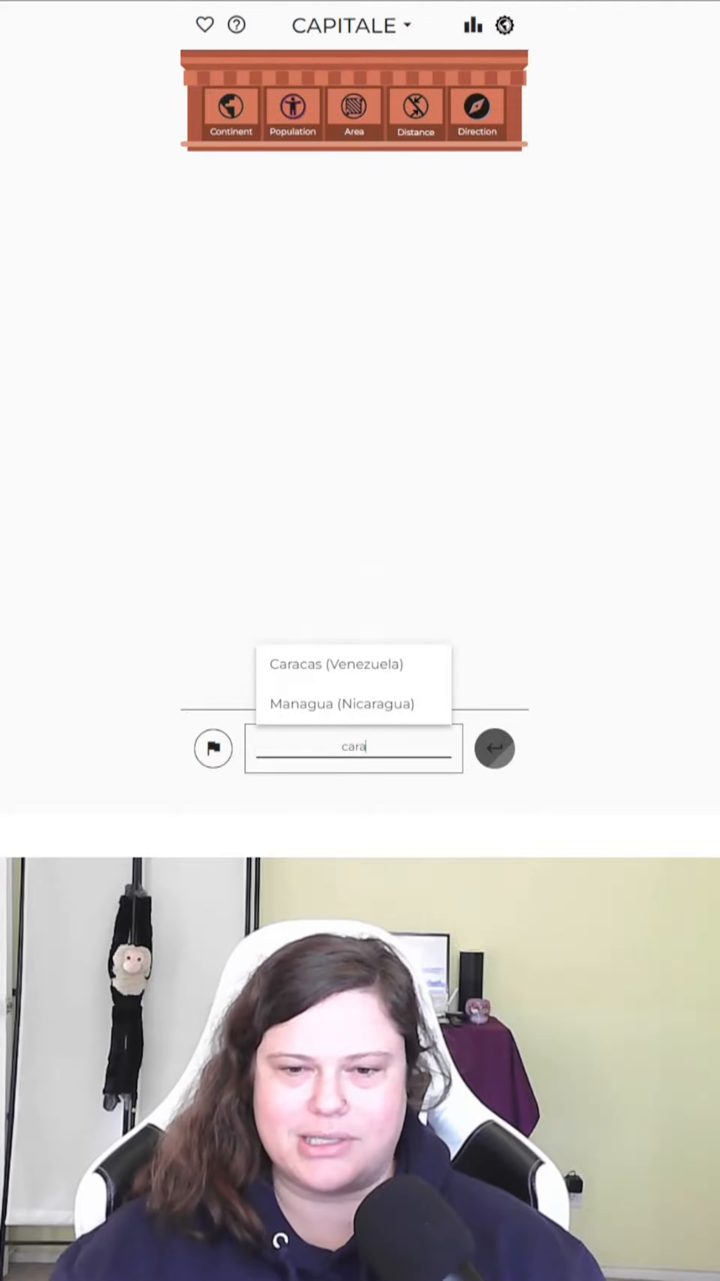
{"action": "left_click", "coordinate": [335, 664]}
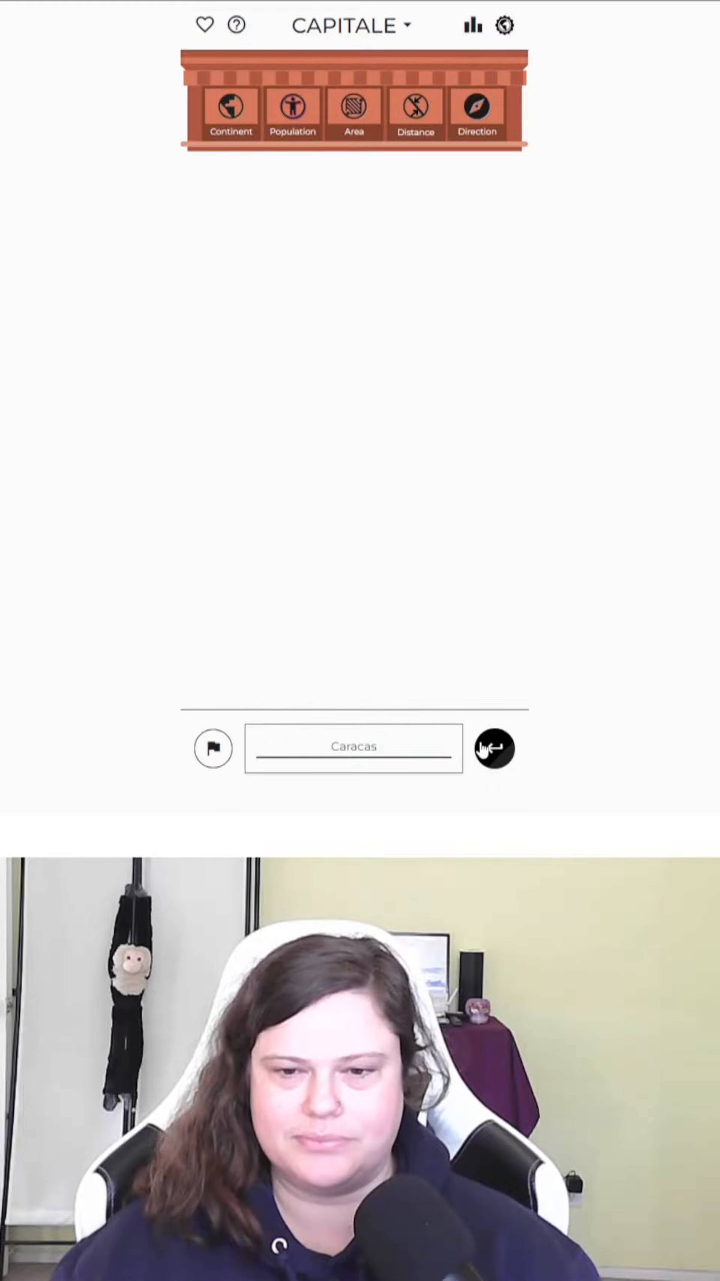
{"action": "left_click", "coordinate": [493, 748]}
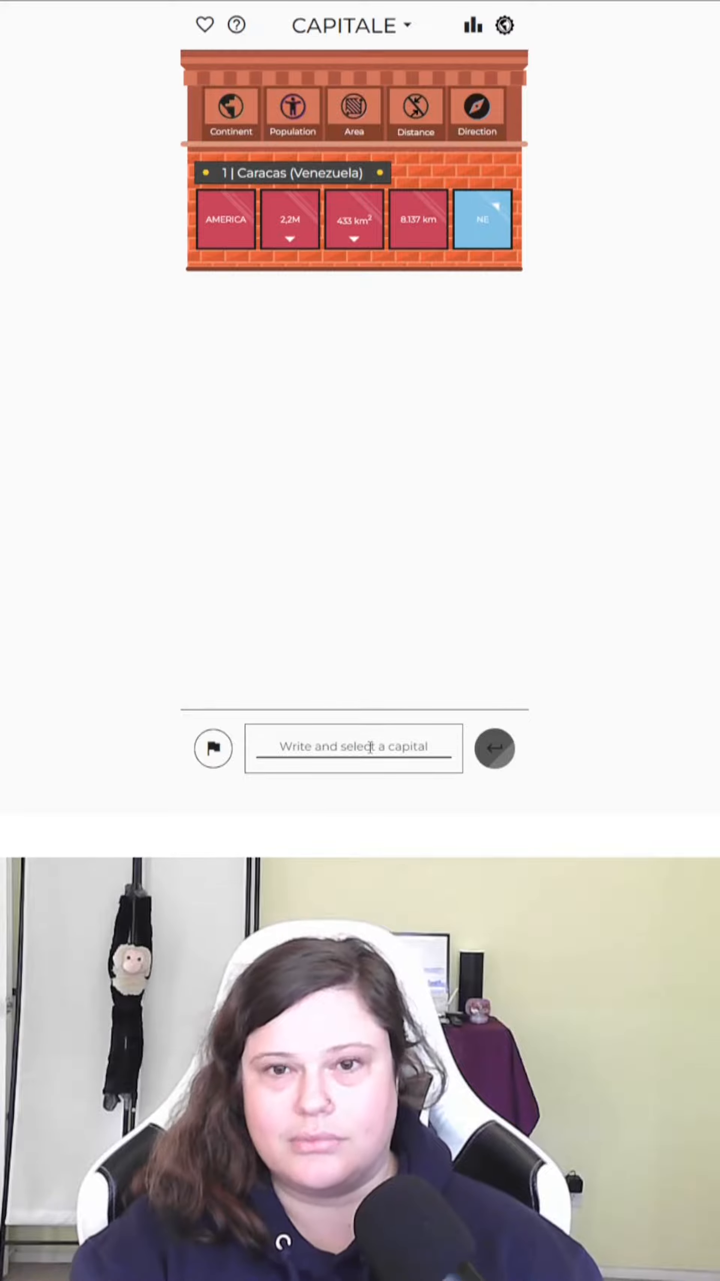
Step: Submit Damascus (Syria) as the second guess, getting Asia, 2.4M, 105 km² and 2,712 km northwest
{"action": "type", "text": "Damascus"}
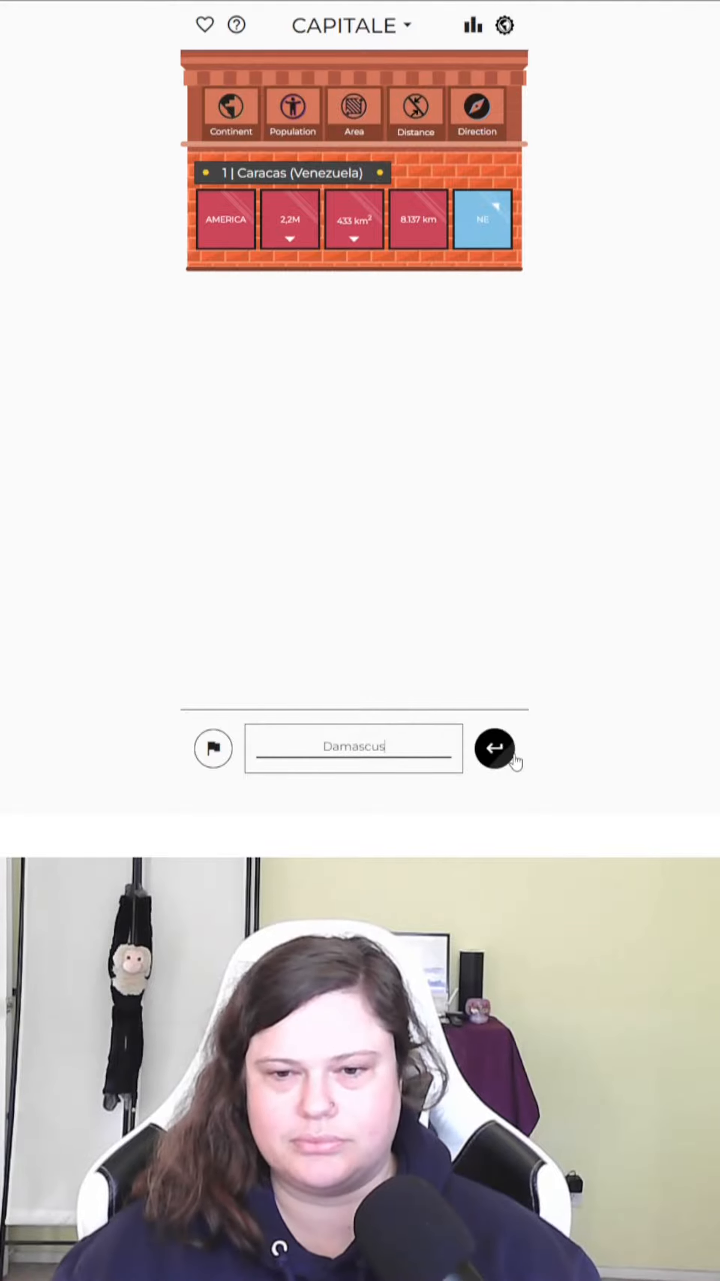
{"action": "left_click", "coordinate": [495, 748]}
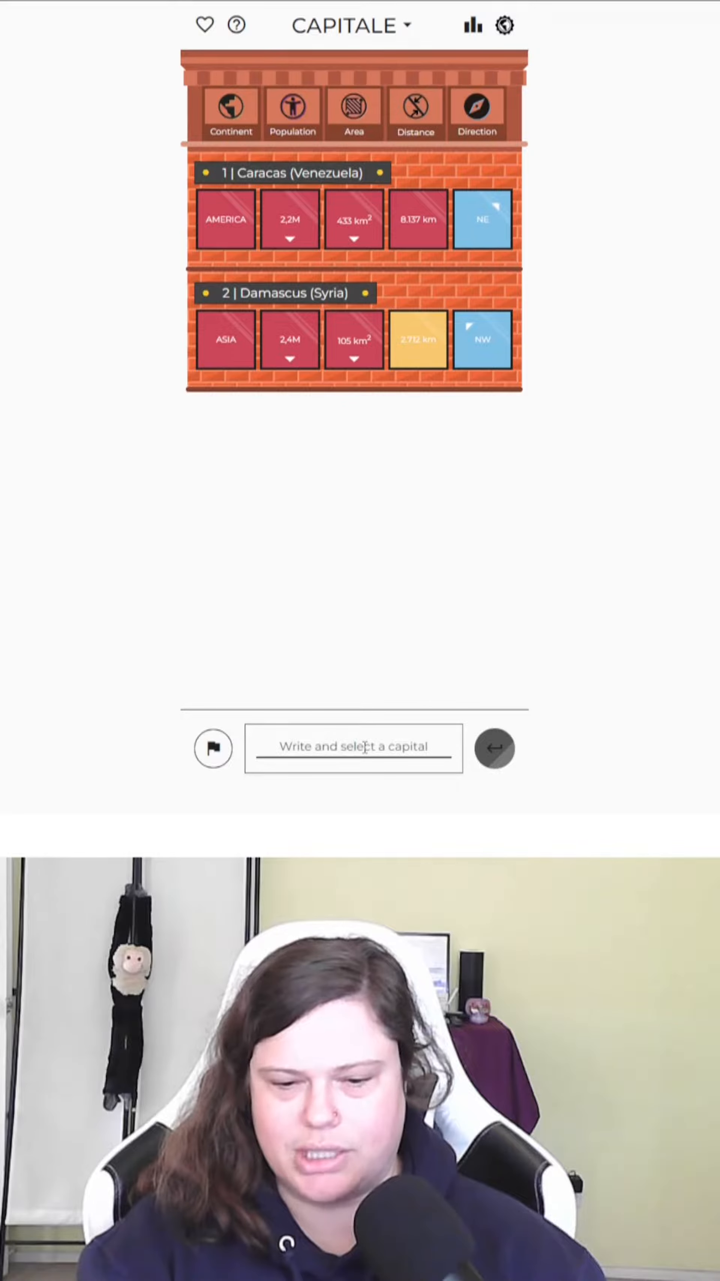
Step: Submit Vilnius (Lithuania) as the third guess, matching Europe at 1,386 km southwest
{"action": "type", "text": "vil"}
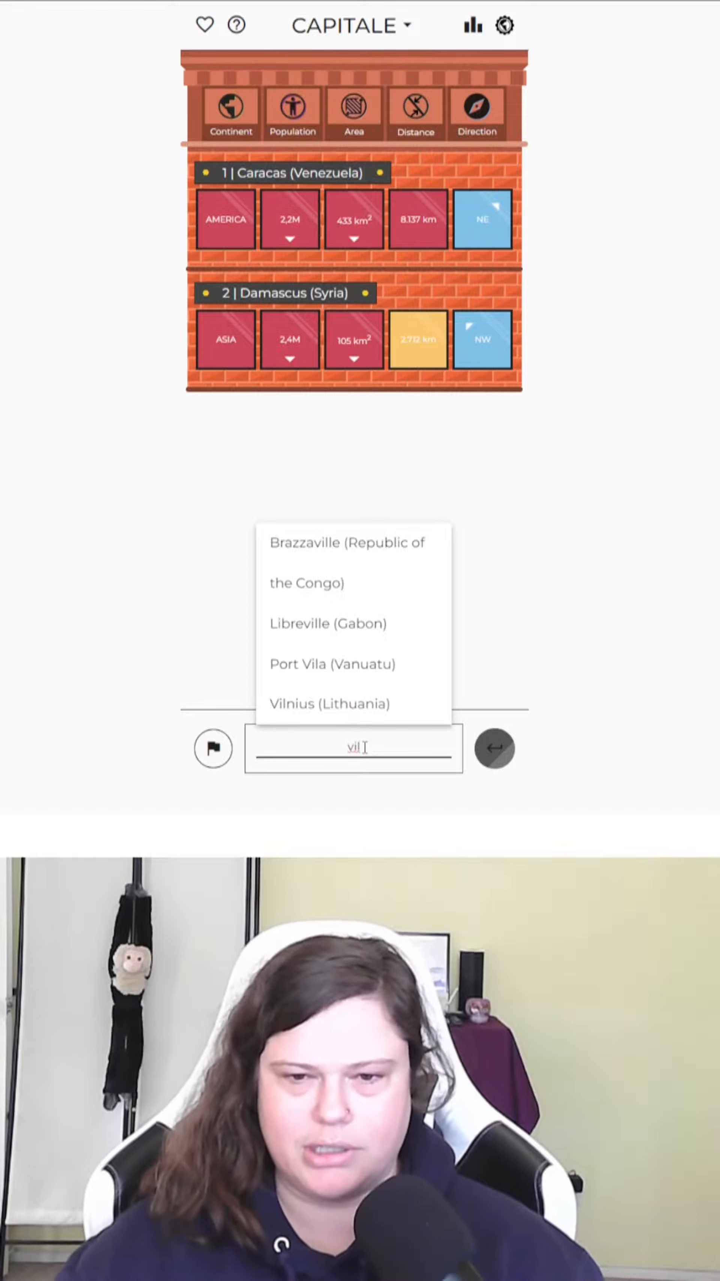
{"action": "left_click", "coordinate": [329, 703]}
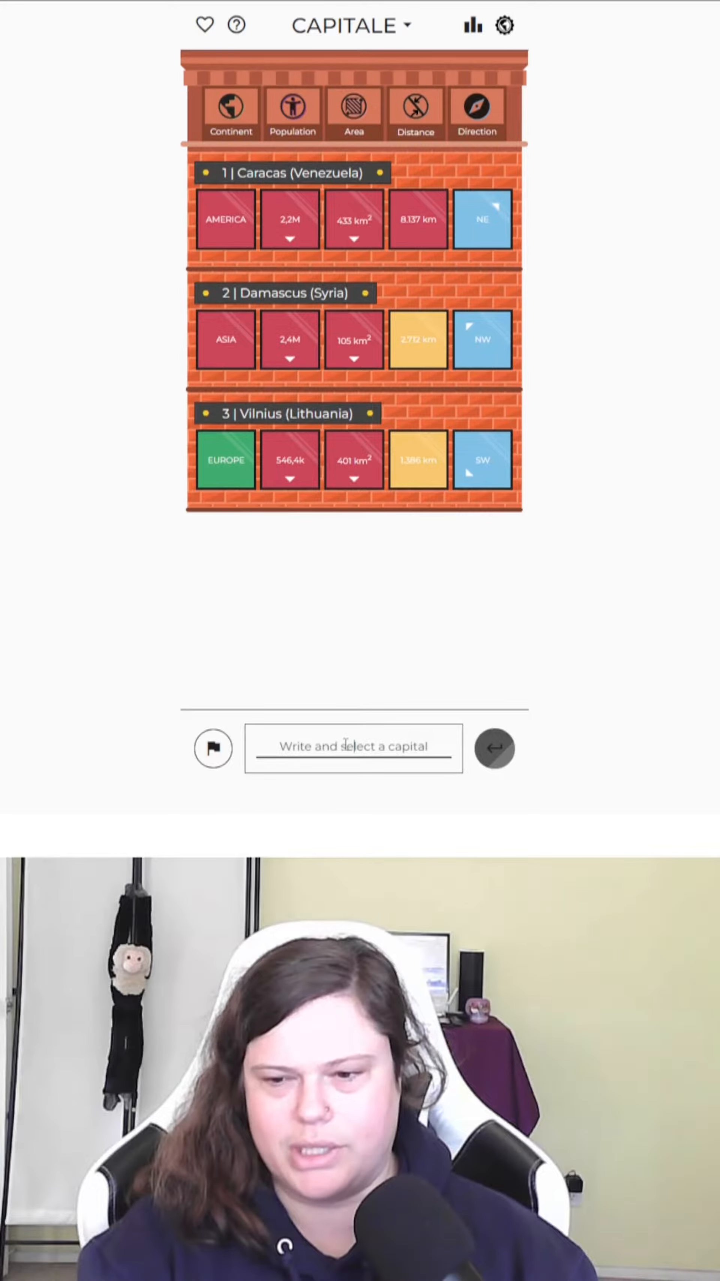
Step: Submit Skopje (North Macedonia) and Berlin (Germany) as guesses four and five, Berlin at 661 km
{"action": "type", "text": "sko"}
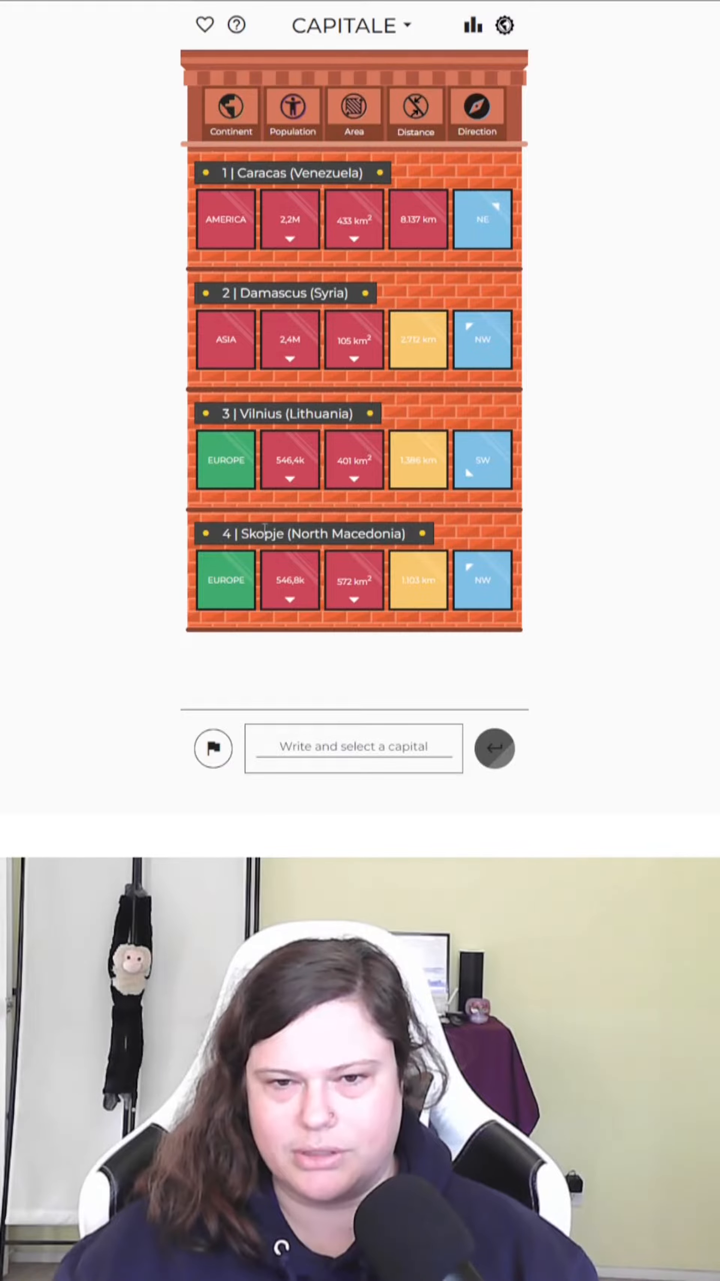
{"action": "mouse_move", "coordinate": [282, 596]}
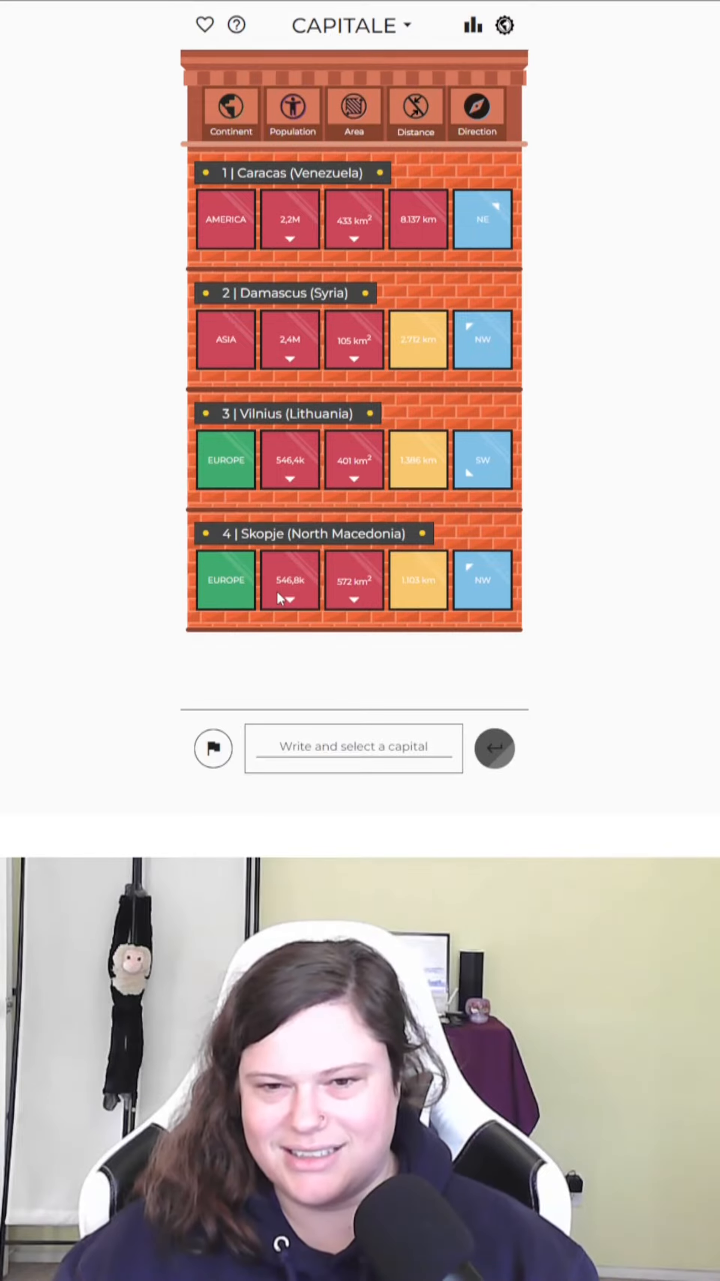
{"action": "left_click", "coordinate": [354, 746]}
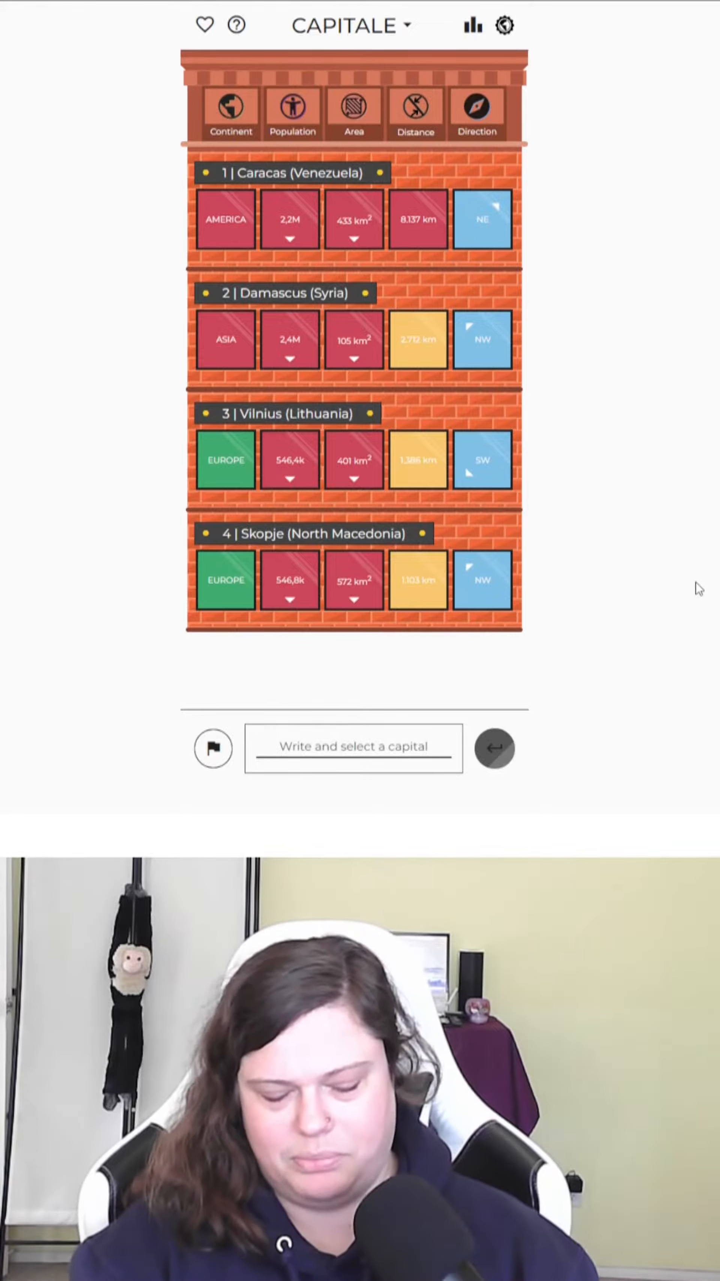
{"action": "type", "text": "berl"}
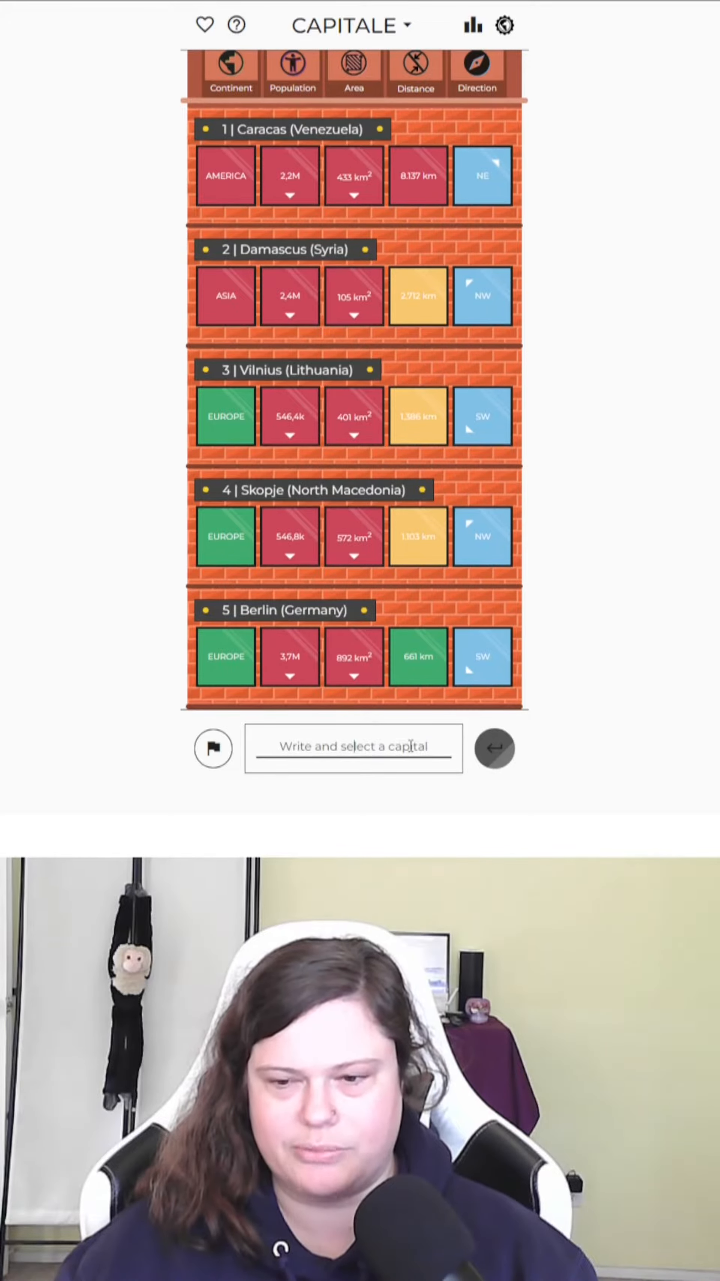
Step: Submit Brussels (Belgium) as the sixth guess
{"action": "type", "text": "bru"}
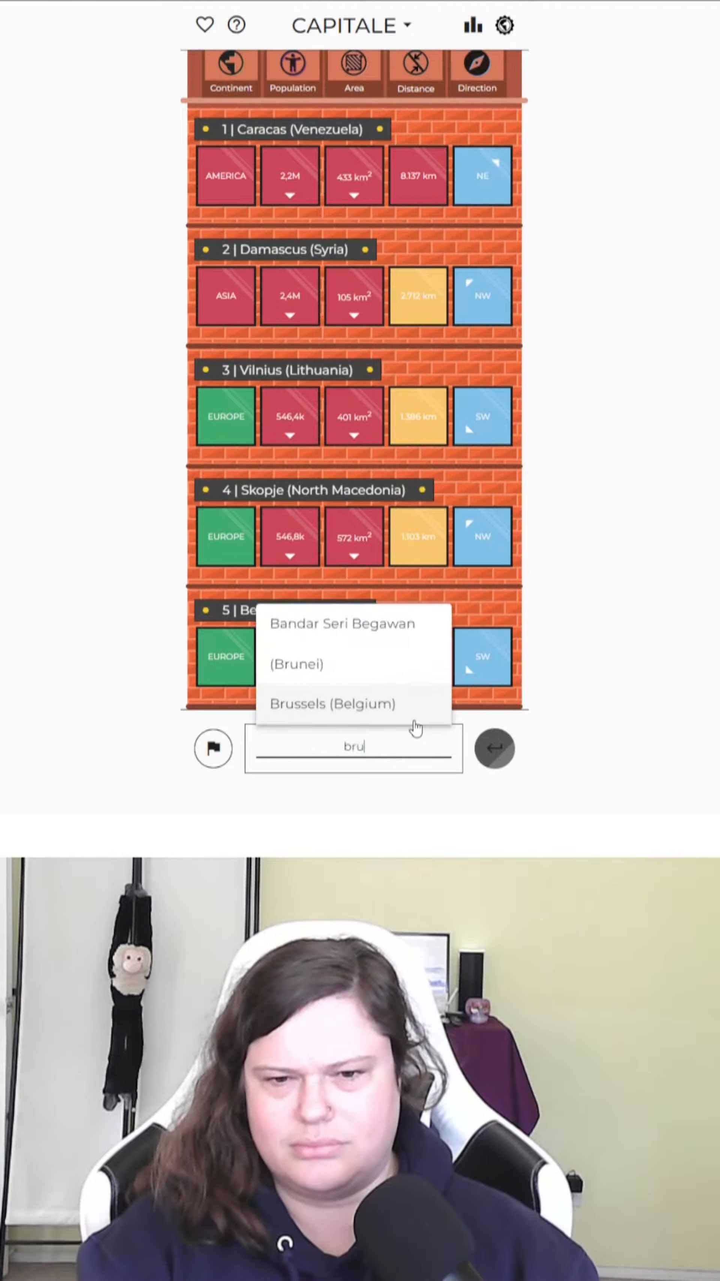
{"action": "left_click", "coordinate": [332, 703]}
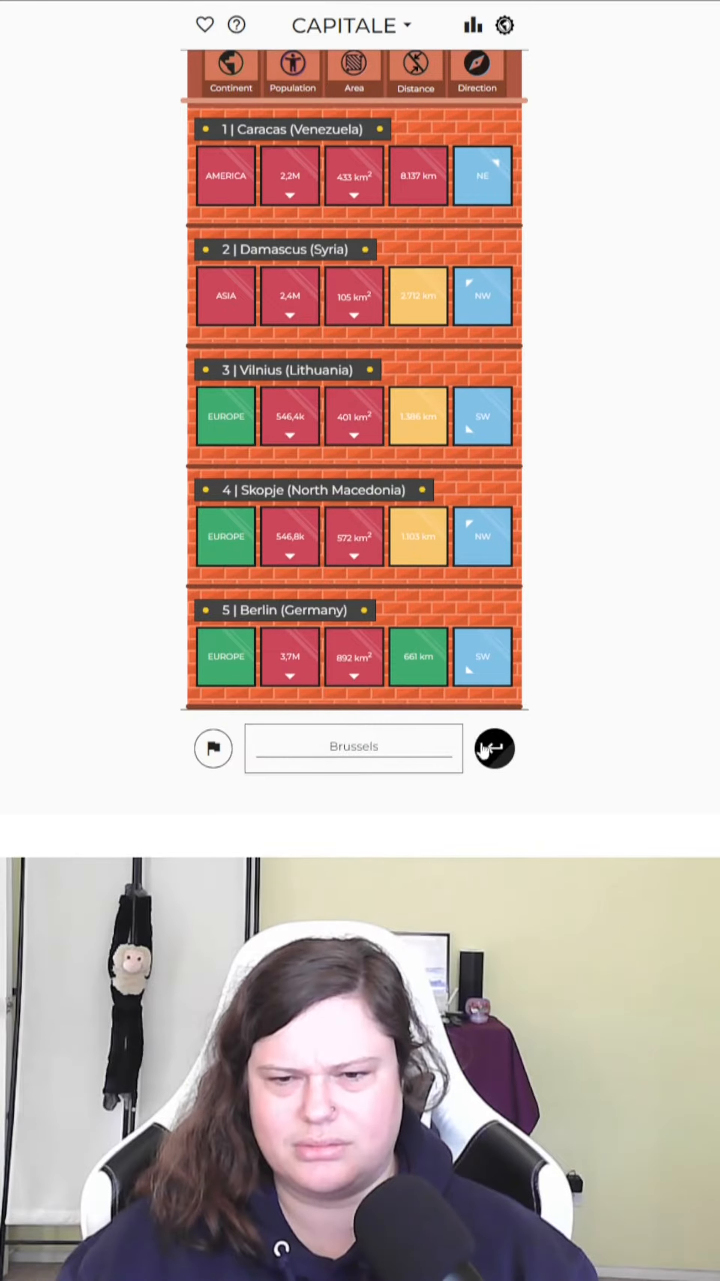
{"action": "left_click", "coordinate": [493, 748]}
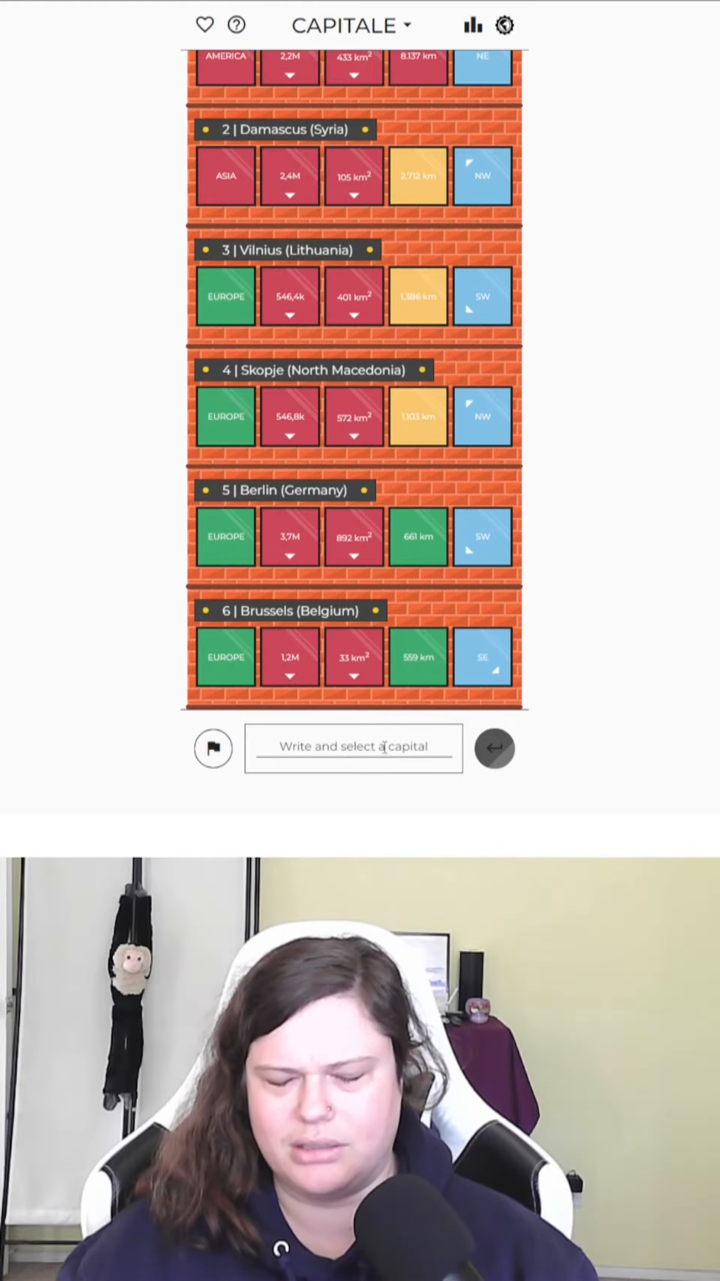
Step: Guess Luxembourg seventh, then Vaduz (Liechtenstein) eighth, solving the puzzle
{"action": "type", "text": "lux"}
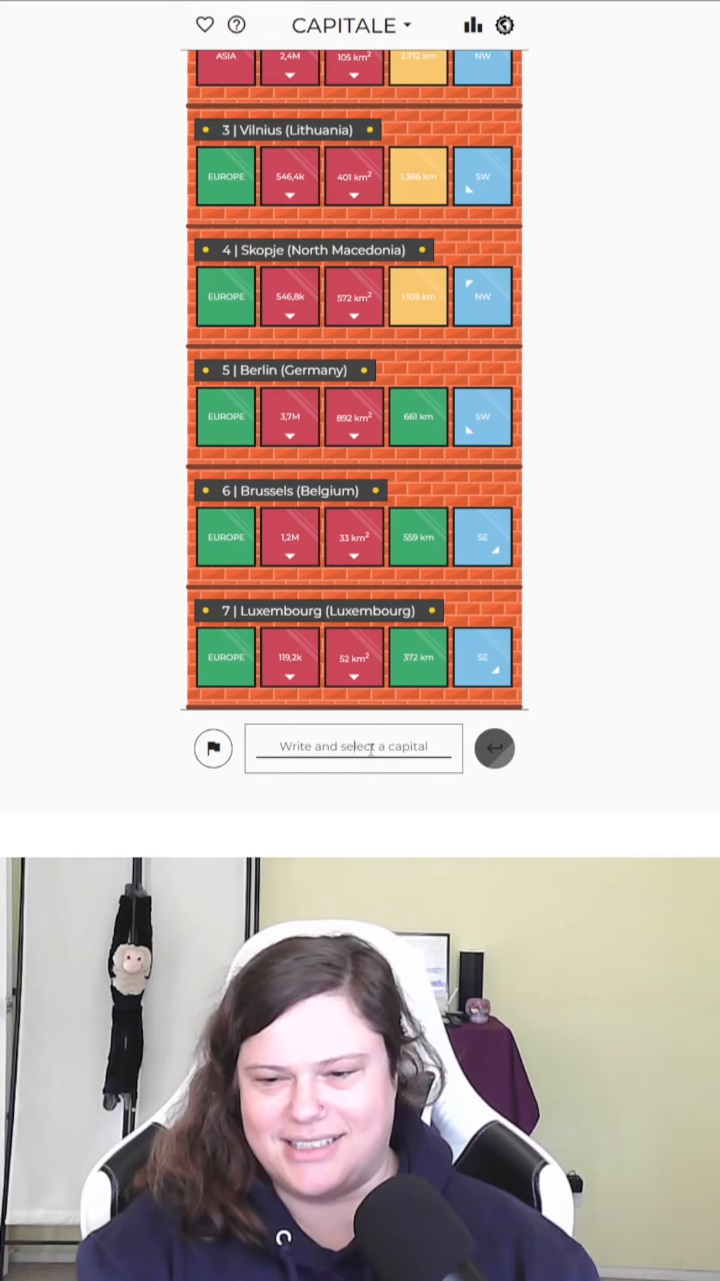
{"action": "type", "text": "lich"}
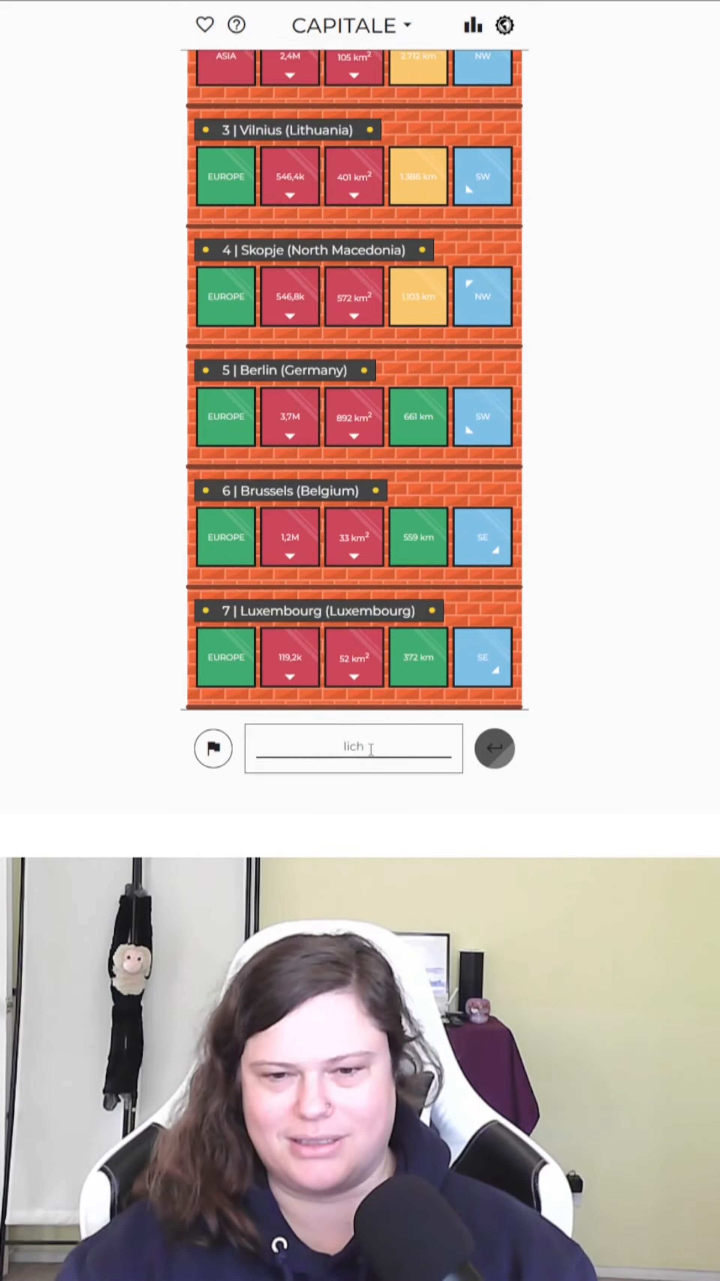
{"action": "type", "text": "lie"}
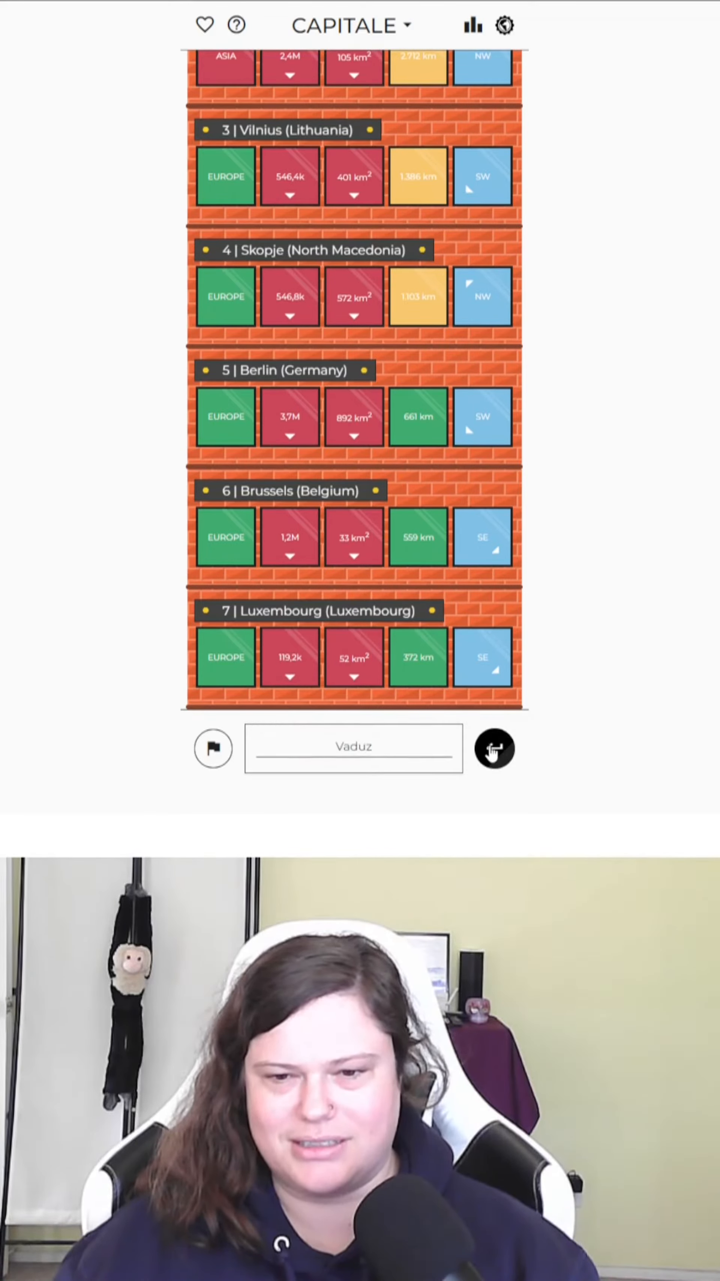
{"action": "left_click", "coordinate": [493, 747]}
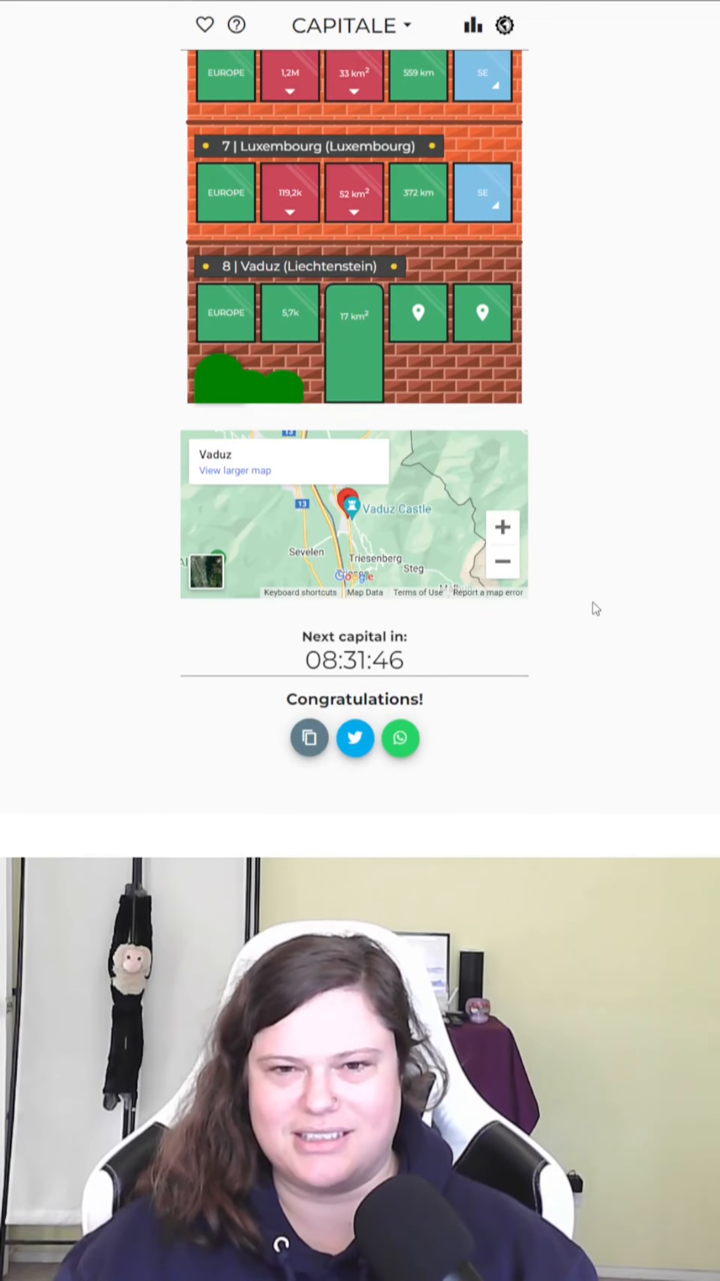
Step: Zoom the Vaduz answer map out stepwise until Europe and North Africa are visible
{"action": "left_click", "coordinate": [503, 562]}
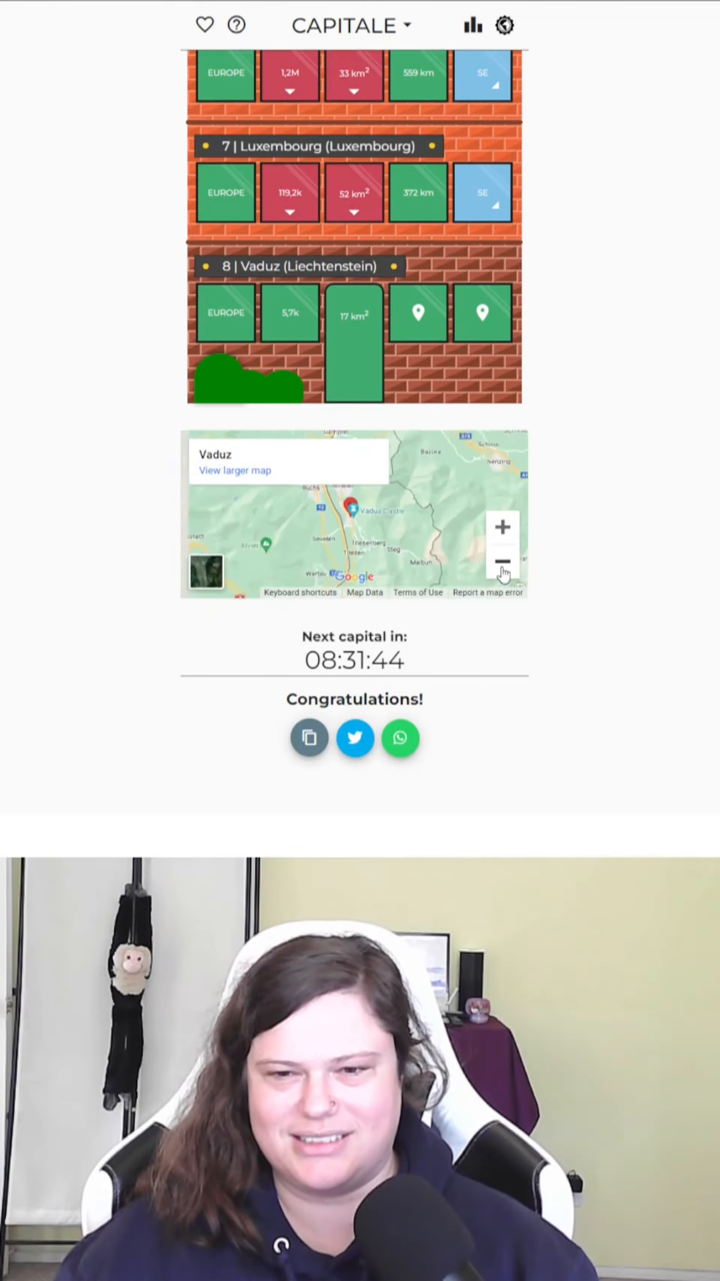
{"action": "left_click", "coordinate": [503, 562]}
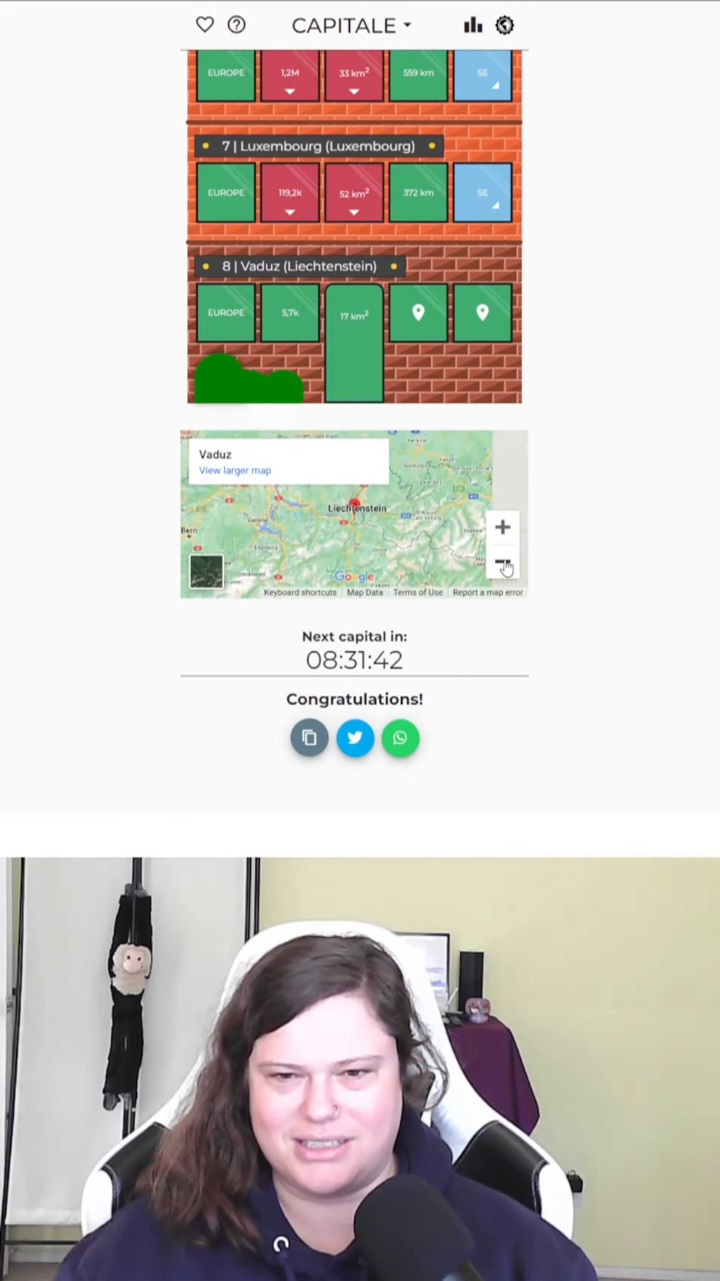
{"action": "left_click", "coordinate": [472, 25]}
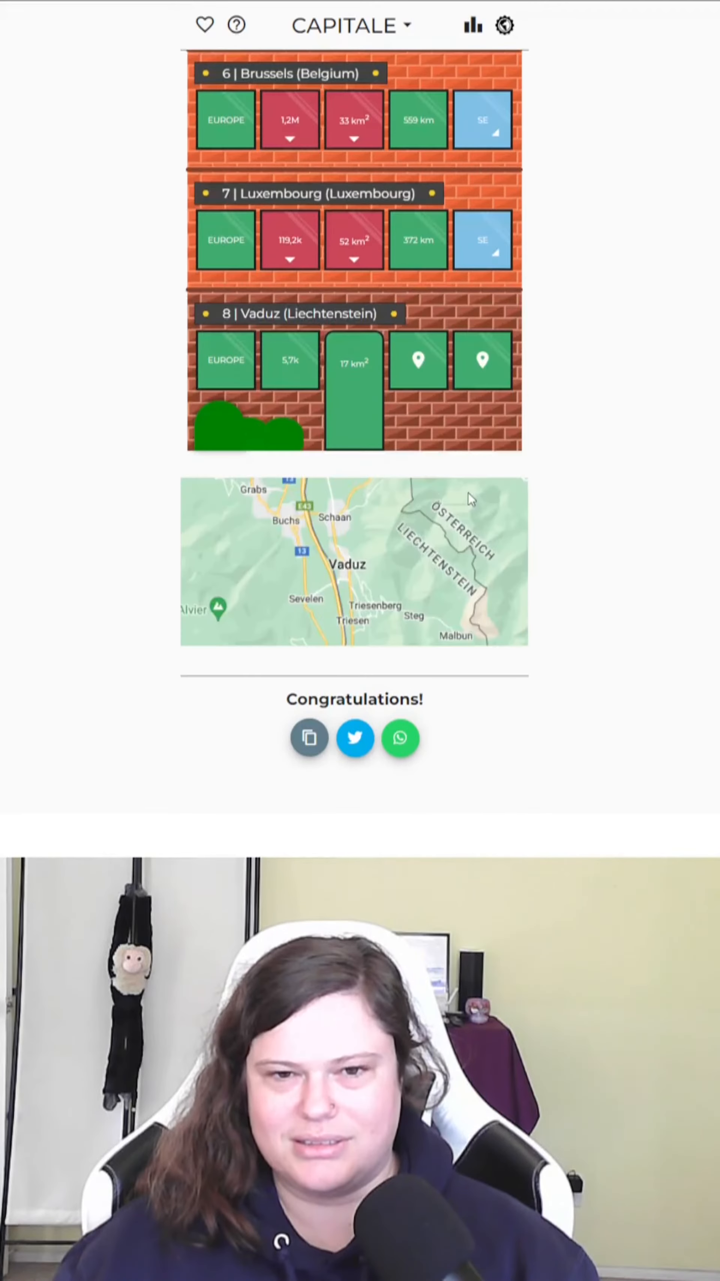
{"action": "left_click", "coordinate": [355, 561]}
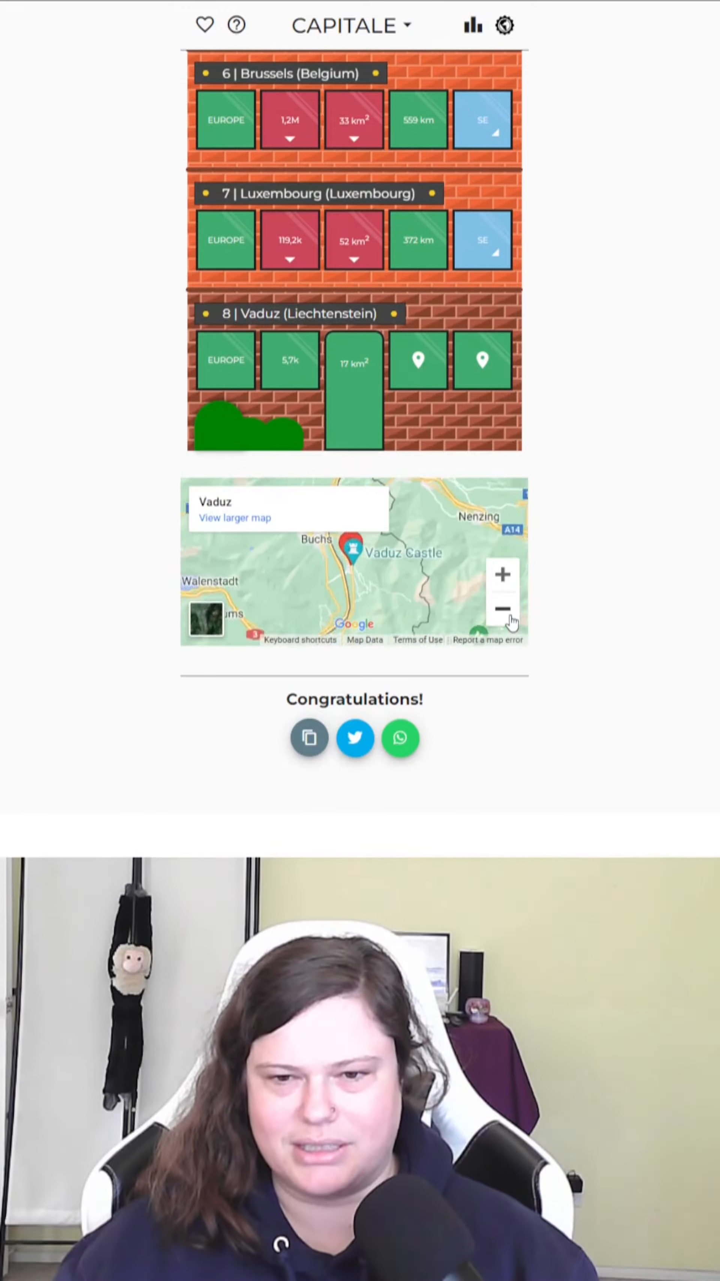
{"action": "left_click", "coordinate": [502, 607]}
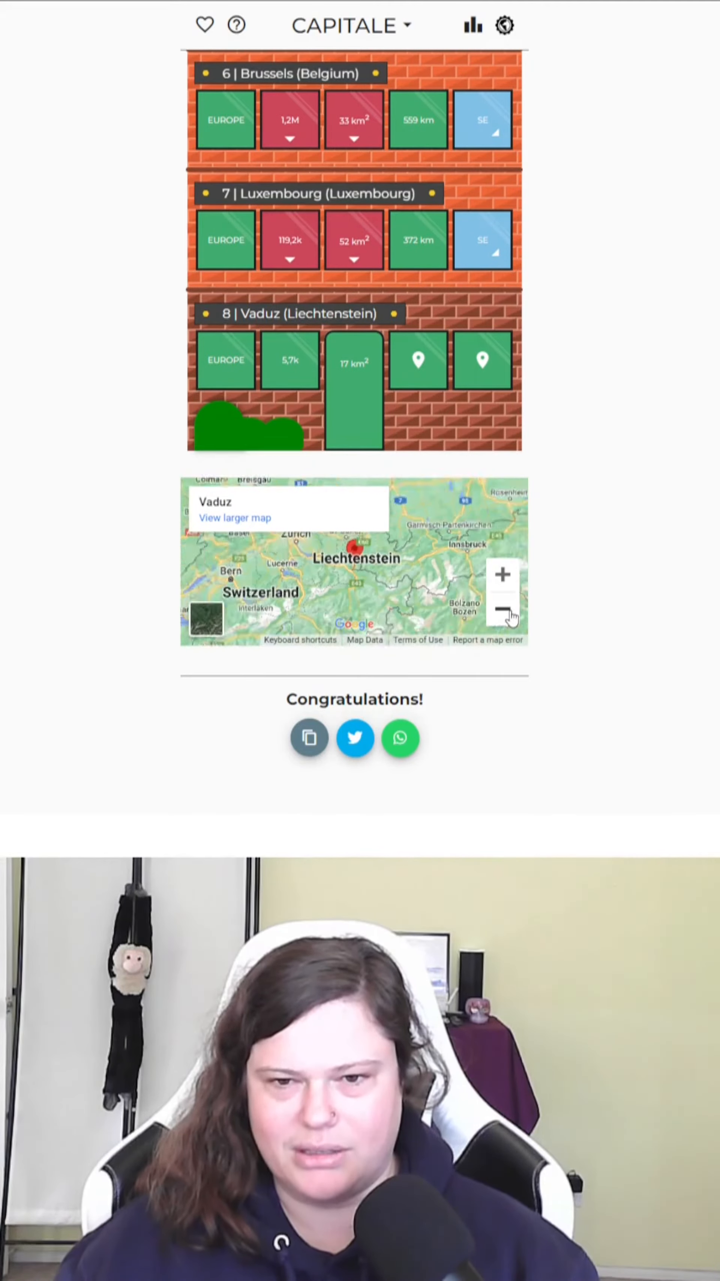
{"action": "left_click", "coordinate": [504, 606]}
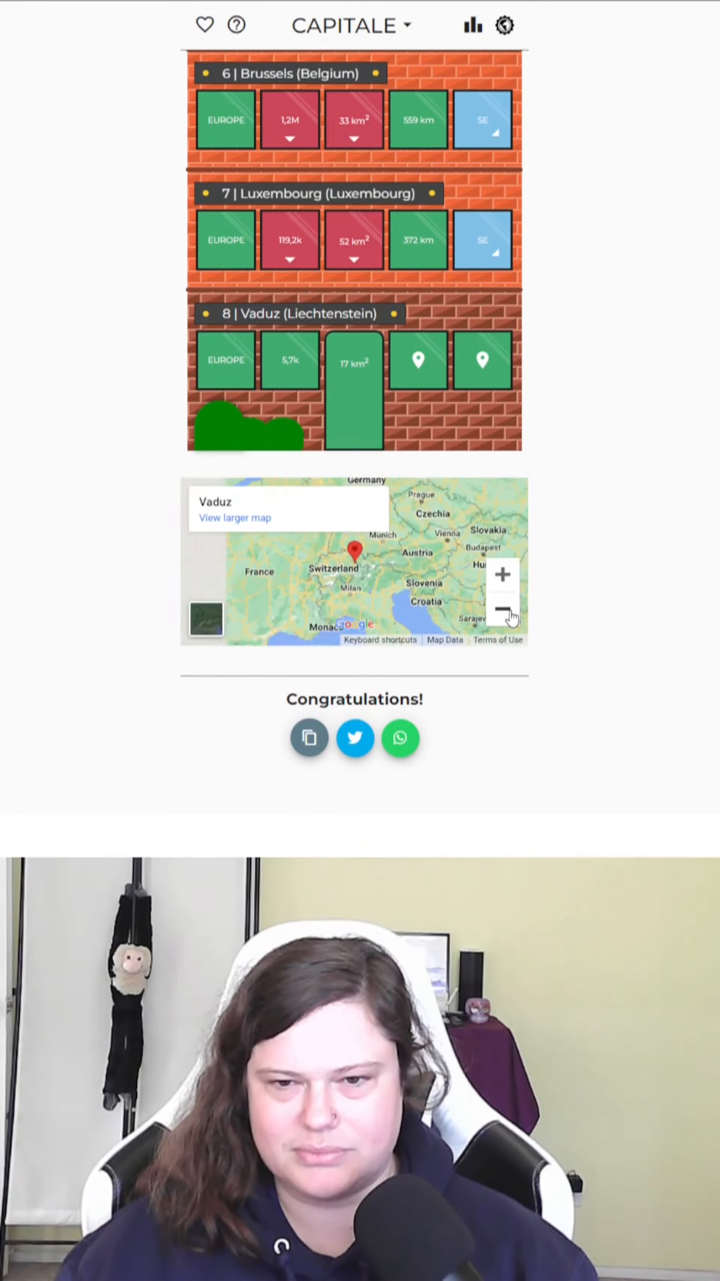
{"action": "left_click", "coordinate": [504, 607]}
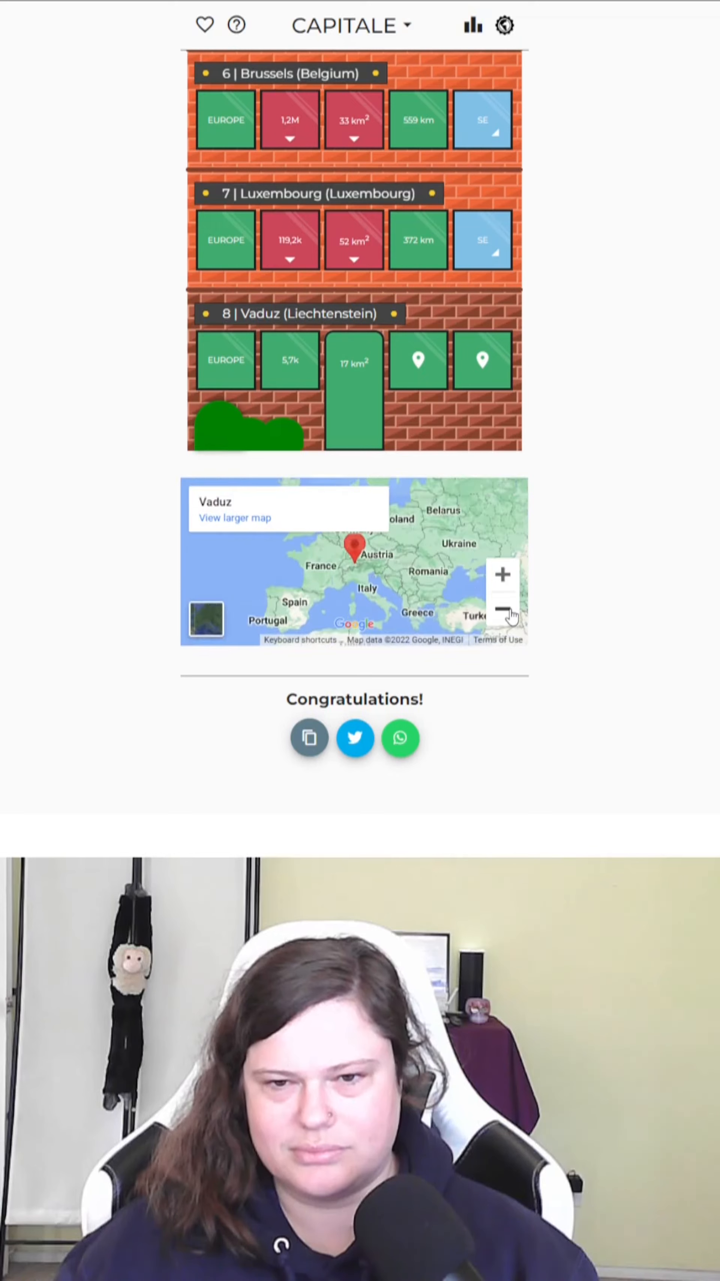
{"action": "left_click", "coordinate": [505, 609]}
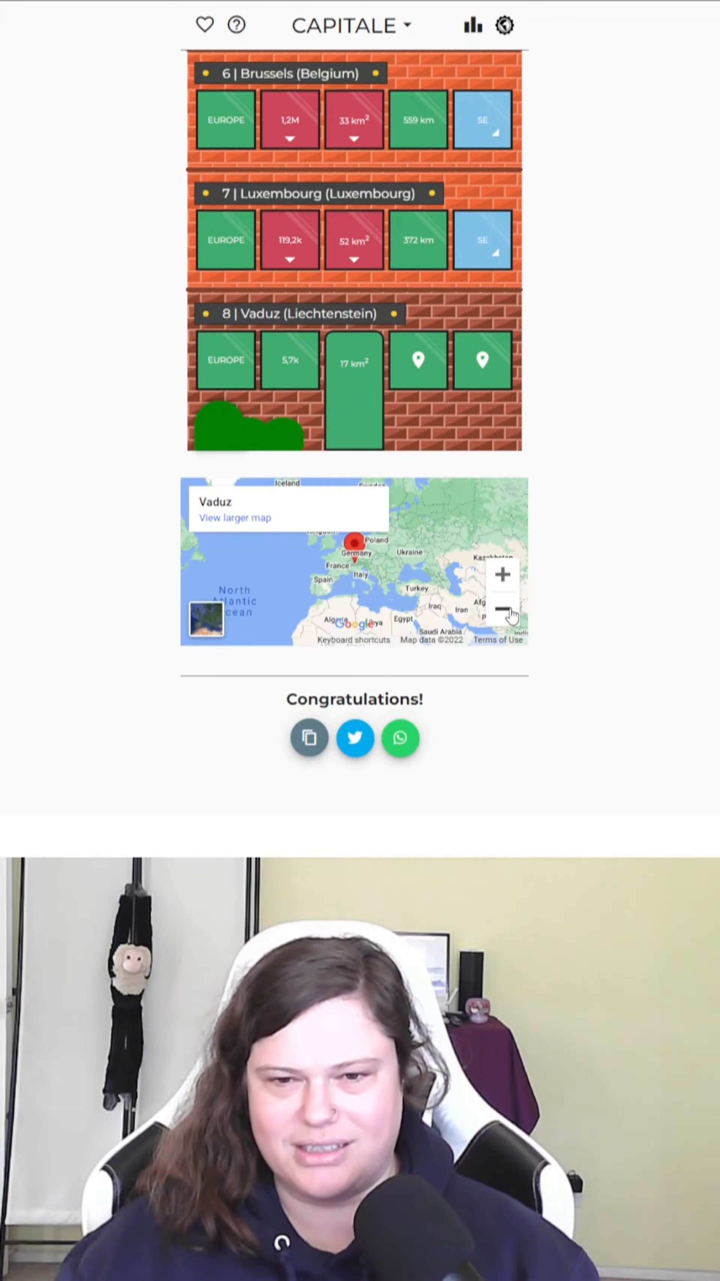
{"action": "mouse_move", "coordinate": [609, 176]}
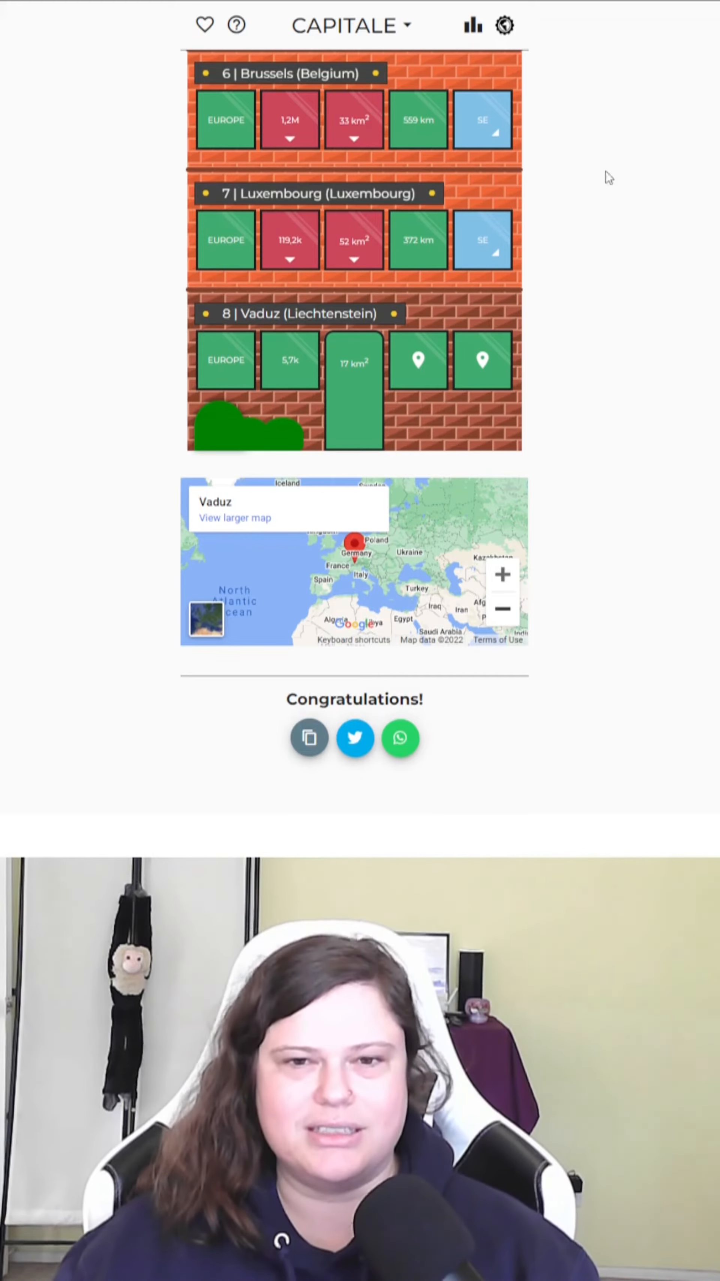
{"action": "mouse_move", "coordinate": [559, 211]}
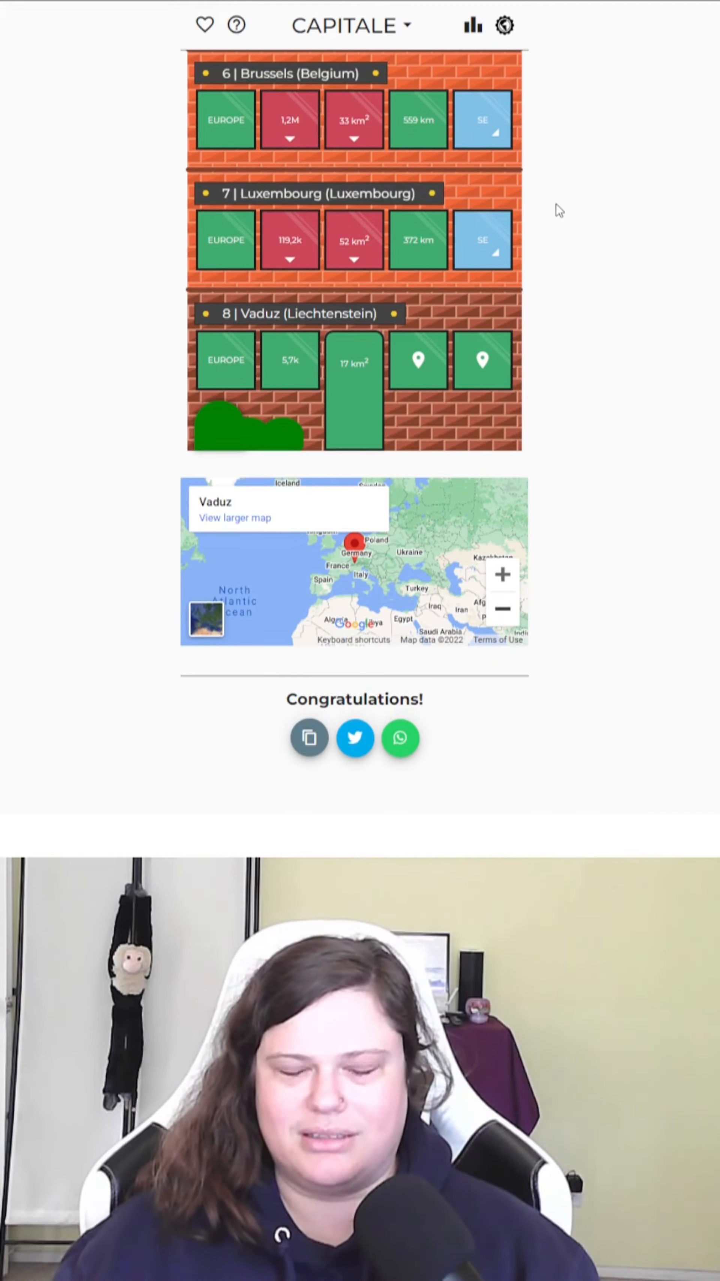